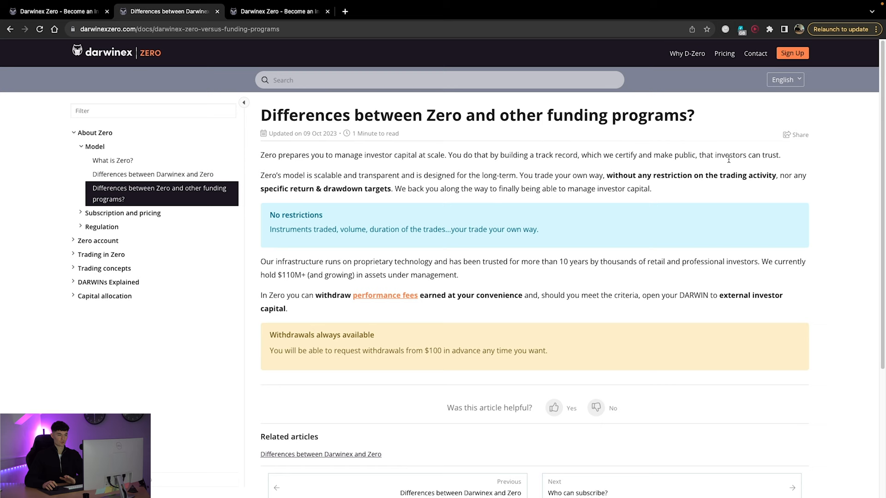
pyautogui.moveTo(544, 181)
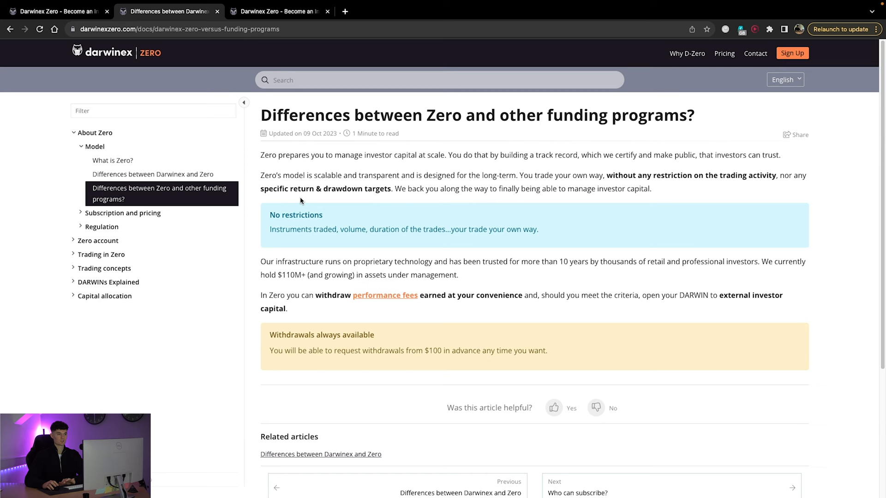
pyautogui.moveTo(673, 201)
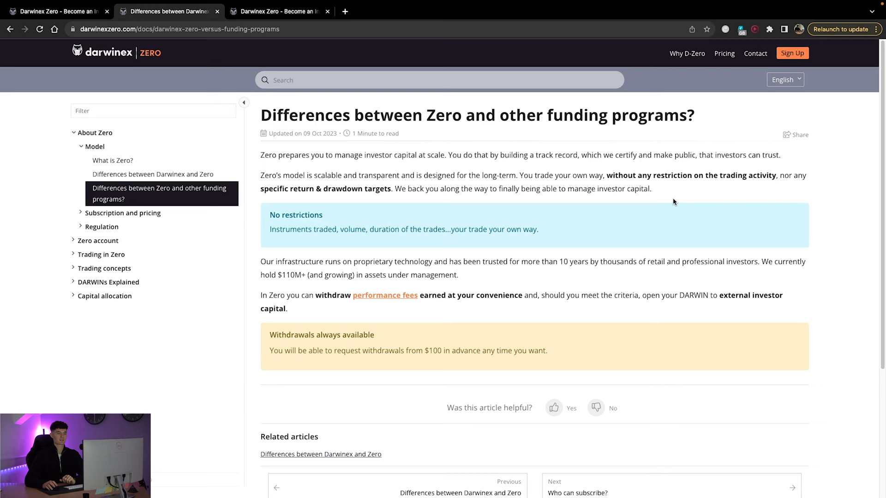
pyautogui.scroll(-3)
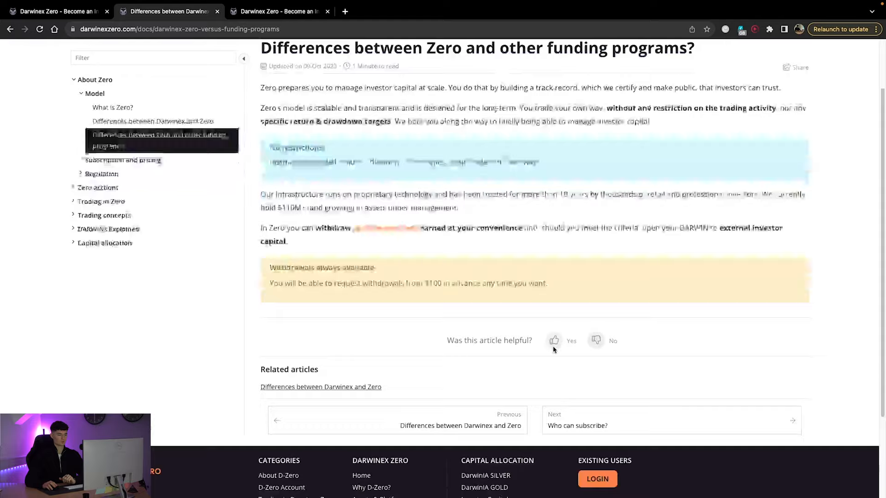